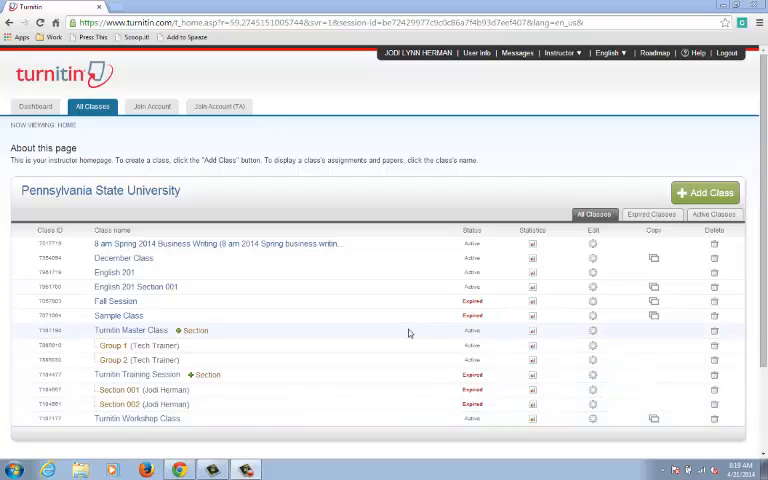
pyautogui.moveTo(114, 272)
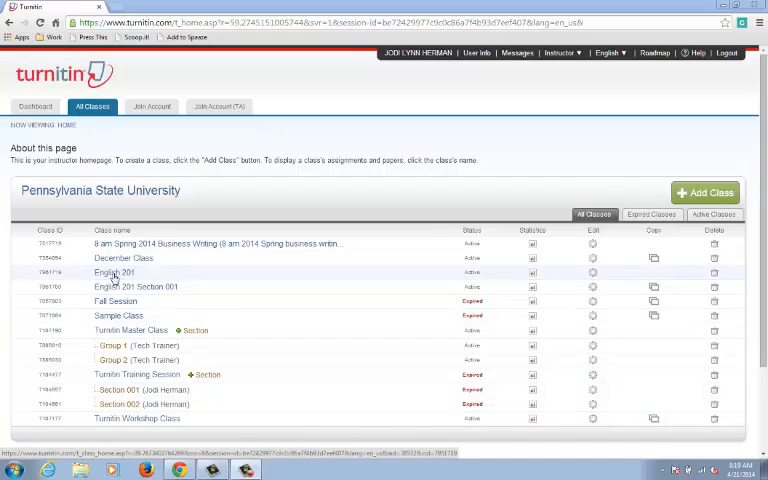
# Open the English 201 class homepage and begin a new assignment with Add Assignment
pyautogui.click(114, 272)
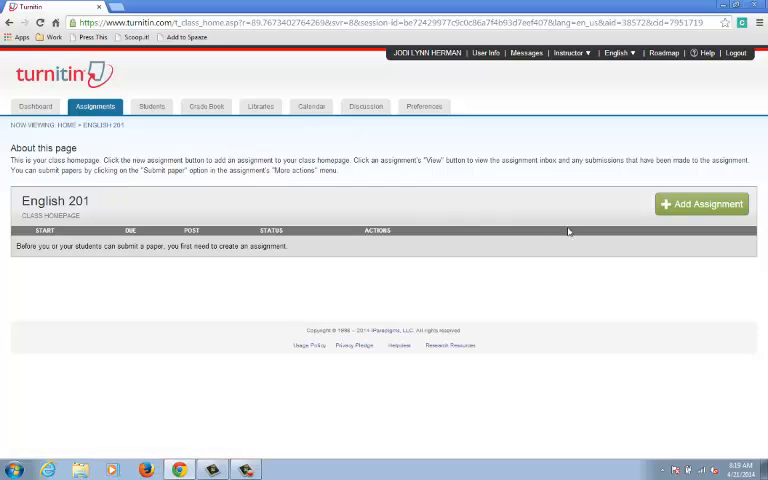
pyautogui.moveTo(700, 204)
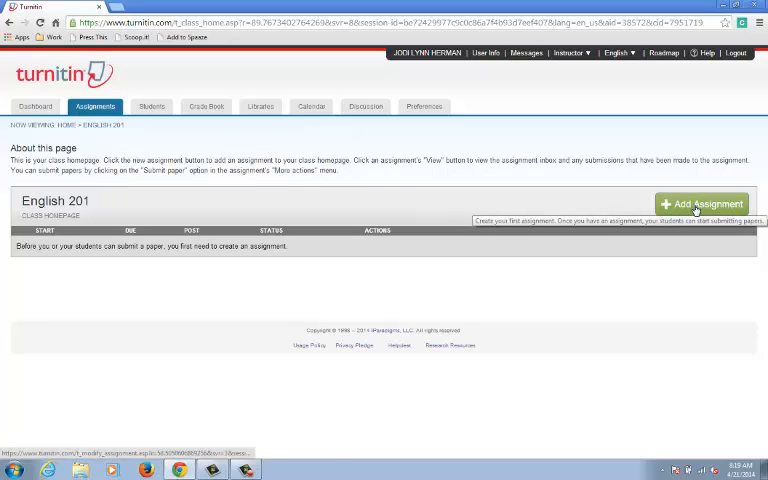
pyautogui.click(703, 204)
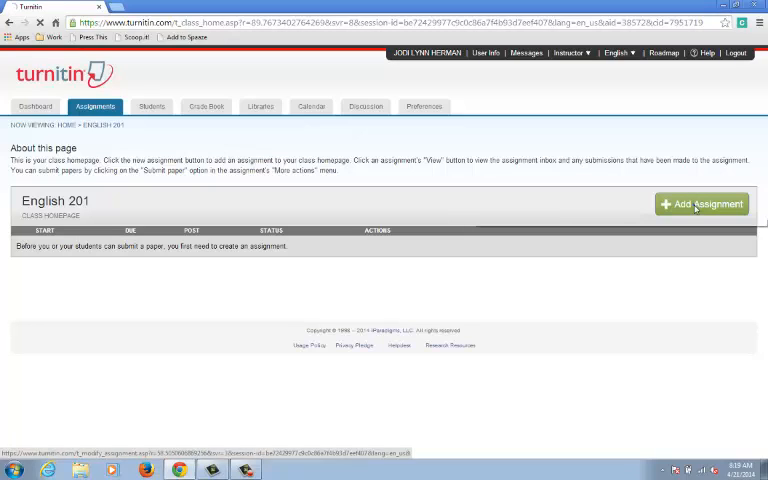
# Title the new assignment 'History Assignment' and give it a point value of 10
pyautogui.click(701, 204)
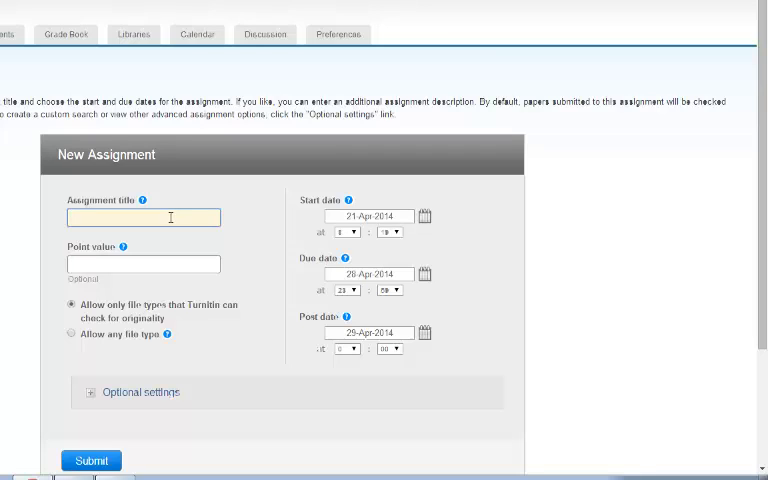
pyautogui.write('History')
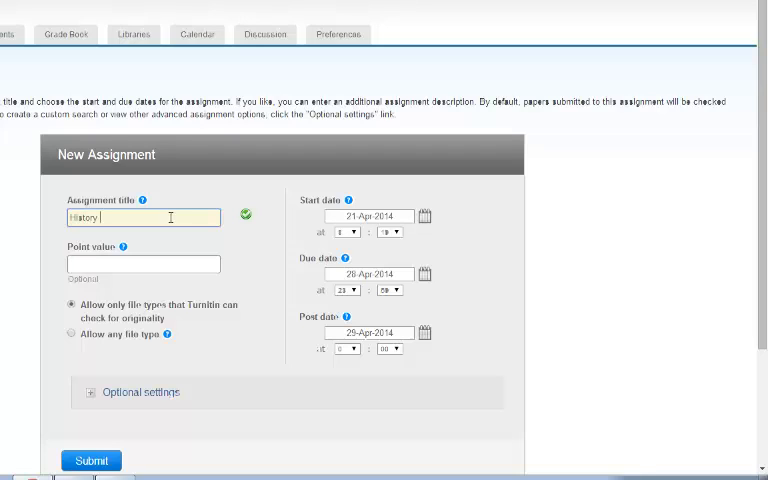
pyautogui.write('Assignment')
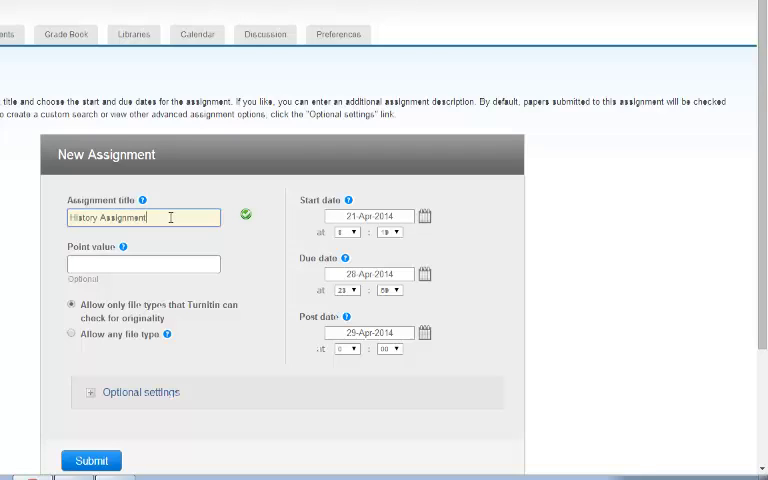
pyautogui.click(142, 263)
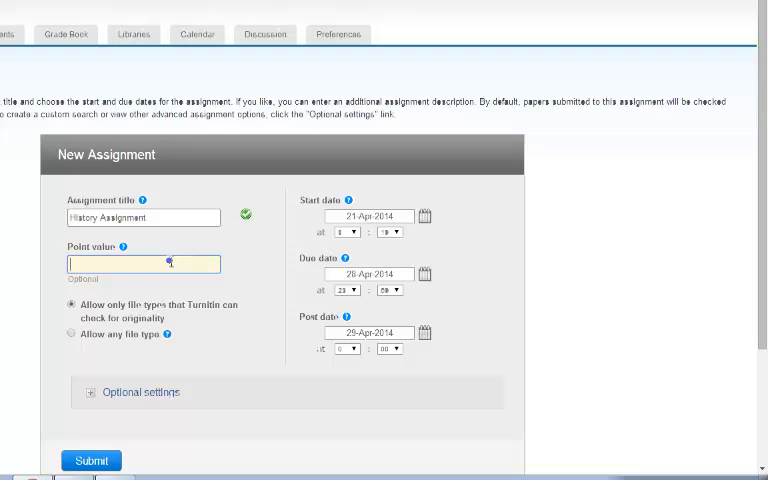
pyautogui.write('10')
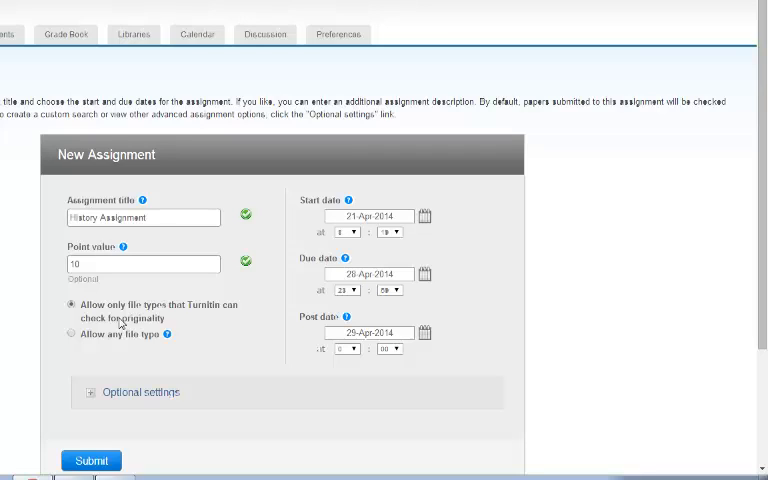
pyautogui.moveTo(96, 350)
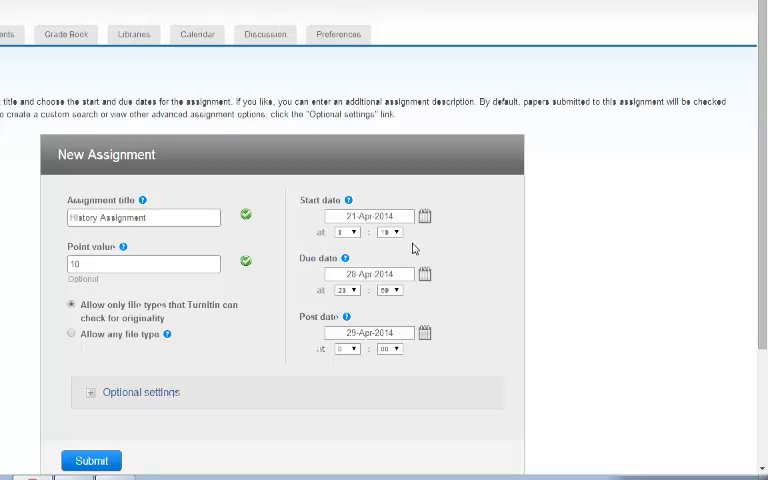
pyautogui.moveTo(399, 261)
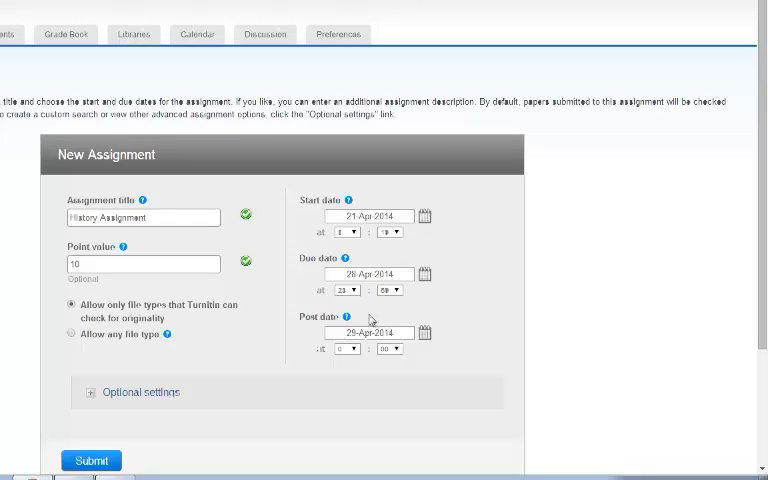
pyautogui.moveTo(365, 320)
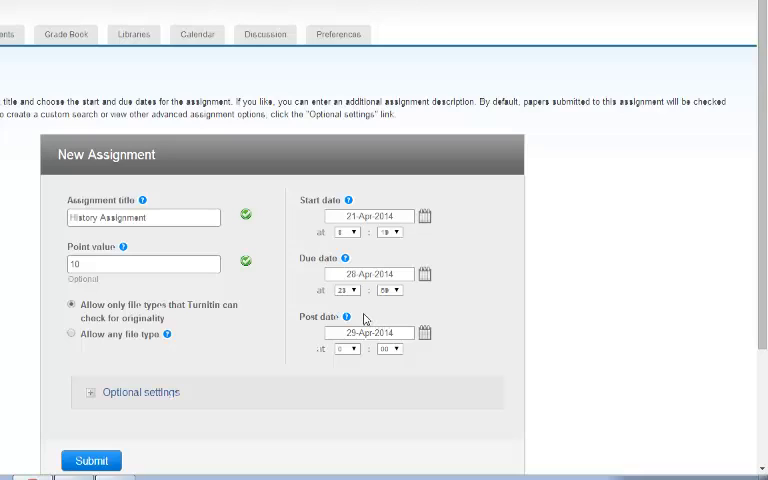
pyautogui.moveTo(369, 317)
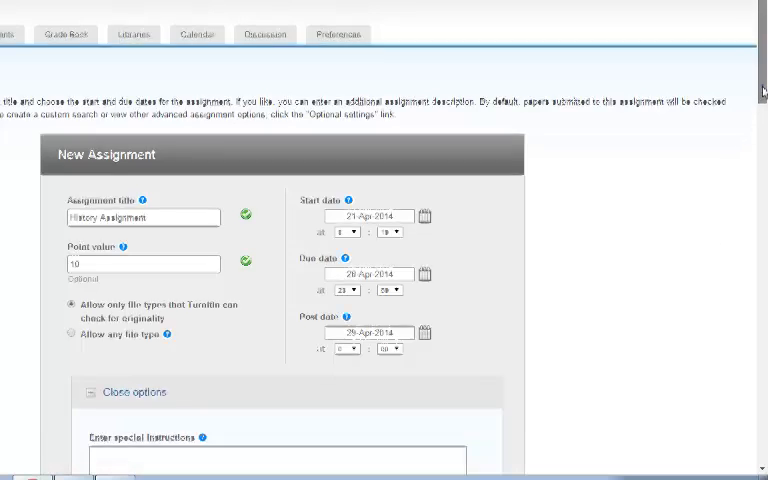
# Scroll through Originality Report options: immediate generation, exclusions and student visibility
pyautogui.scroll(-3)
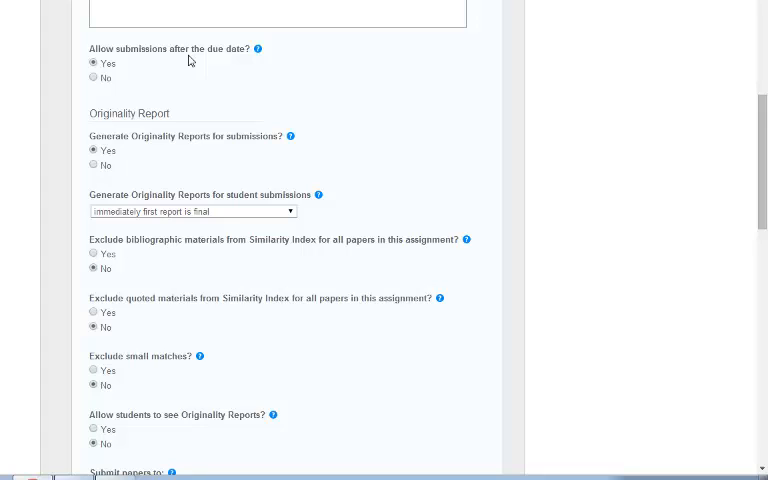
pyautogui.moveTo(164, 108)
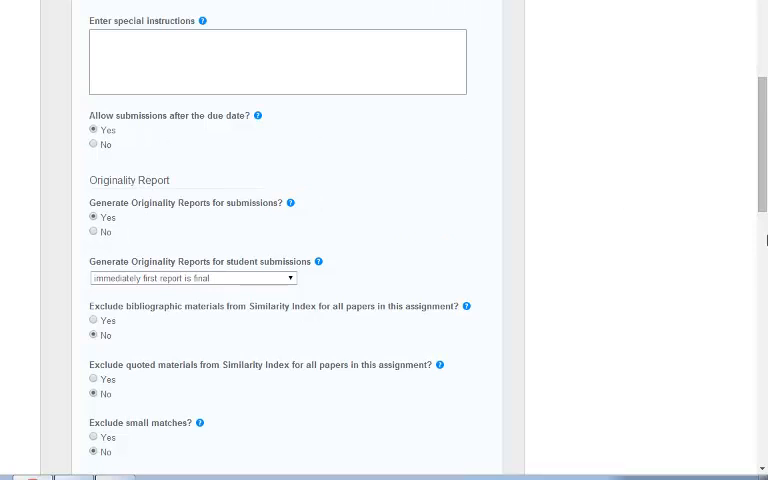
pyautogui.scroll(-3)
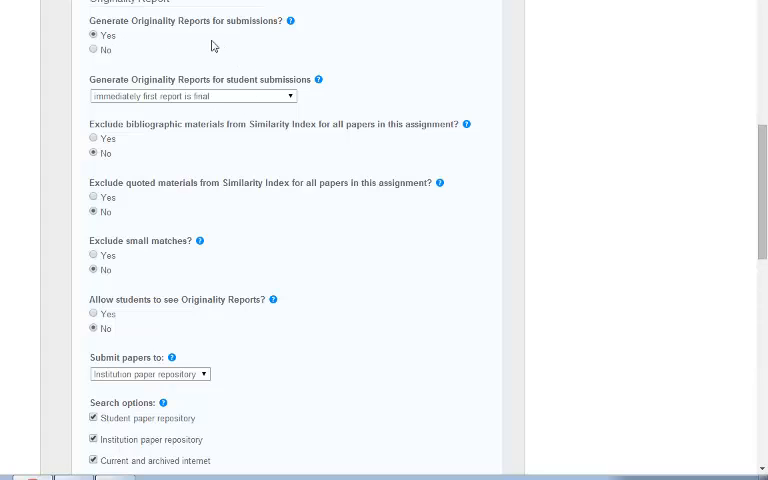
pyautogui.moveTo(184, 38)
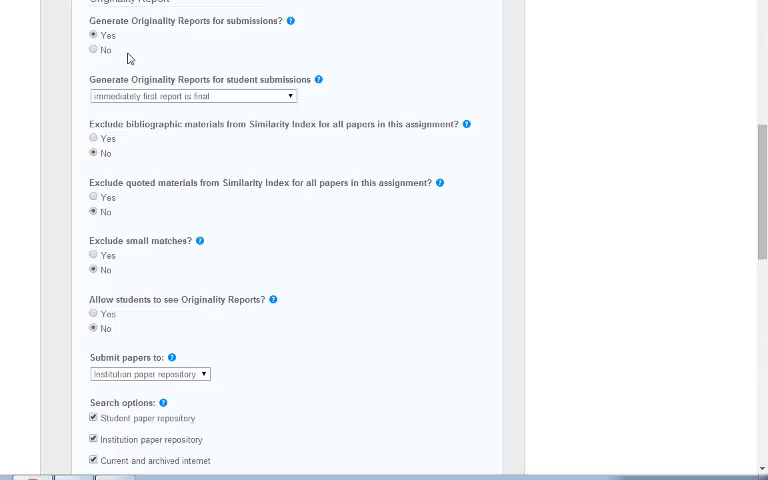
pyautogui.scroll(-3)
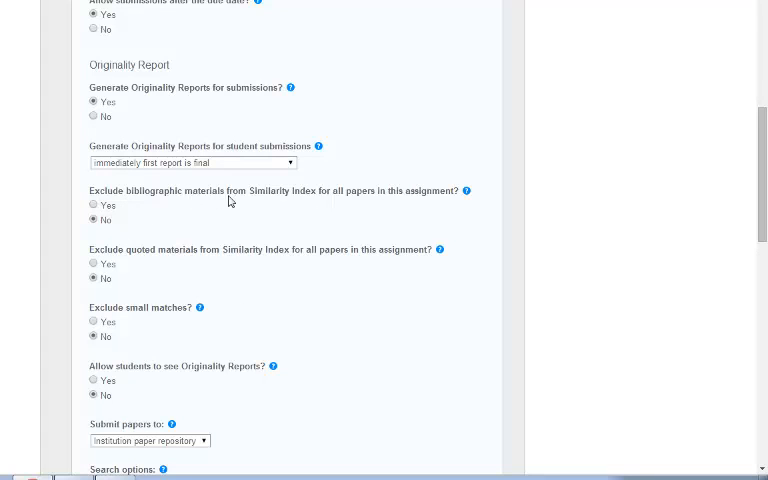
pyautogui.moveTo(247, 205)
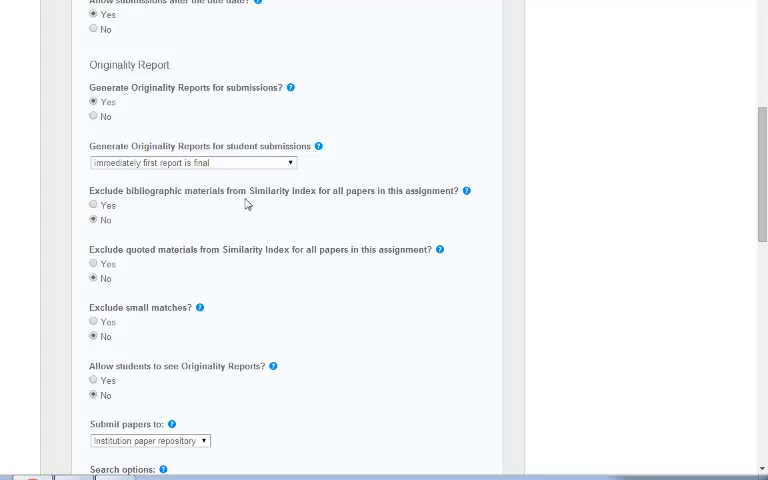
pyautogui.moveTo(214, 216)
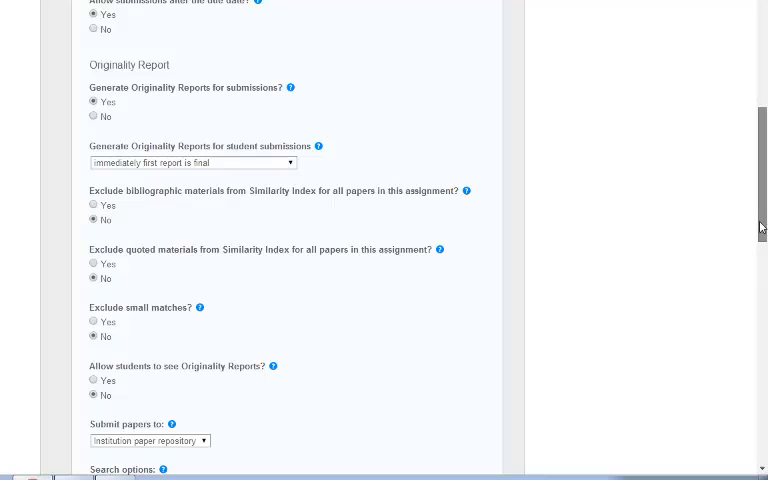
# Scroll past repository, search sources, Sample Rubric and e-rater settings to Submit
pyautogui.scroll(-3)
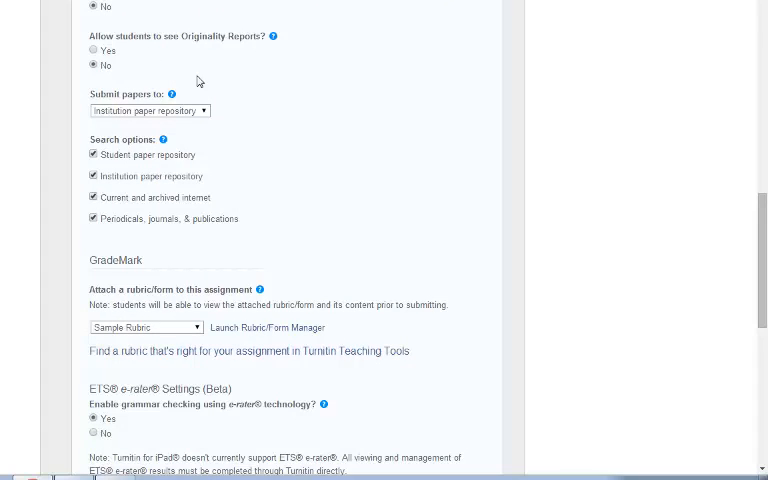
pyautogui.moveTo(231, 133)
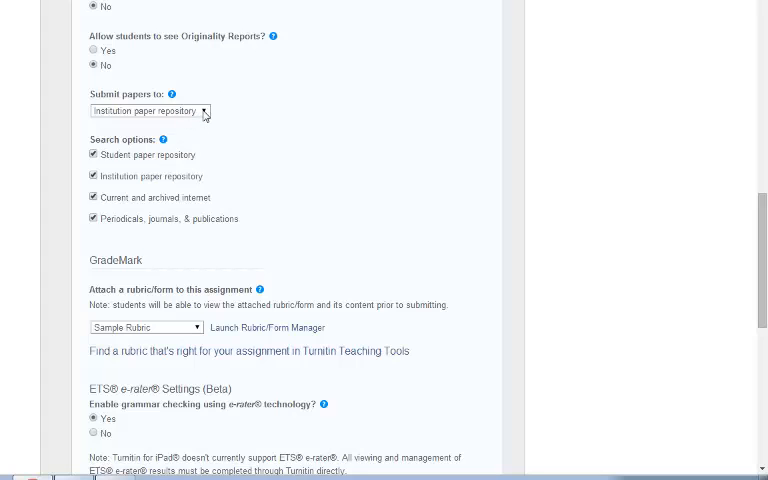
pyautogui.moveTo(229, 113)
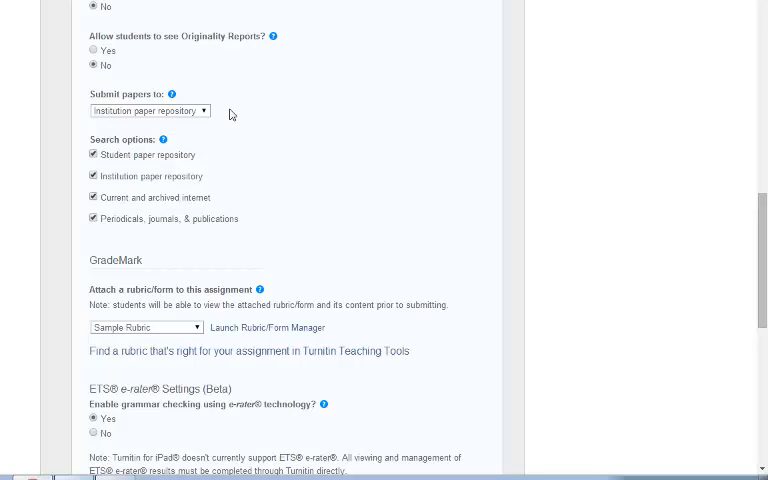
pyautogui.moveTo(271, 143)
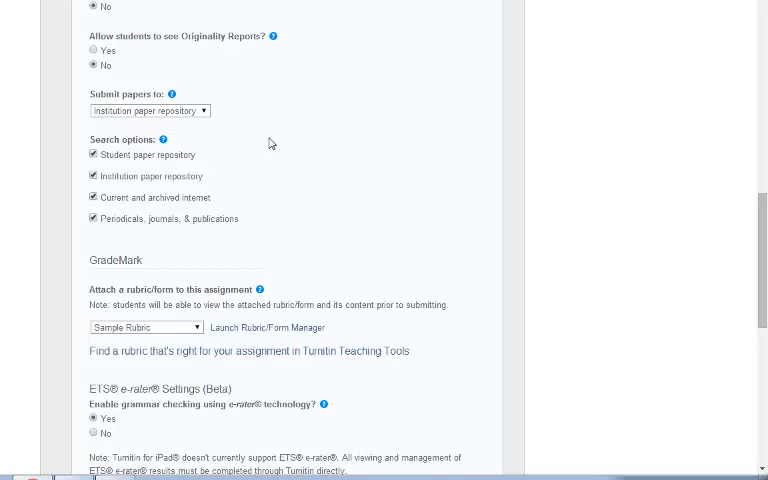
pyautogui.scroll(-3)
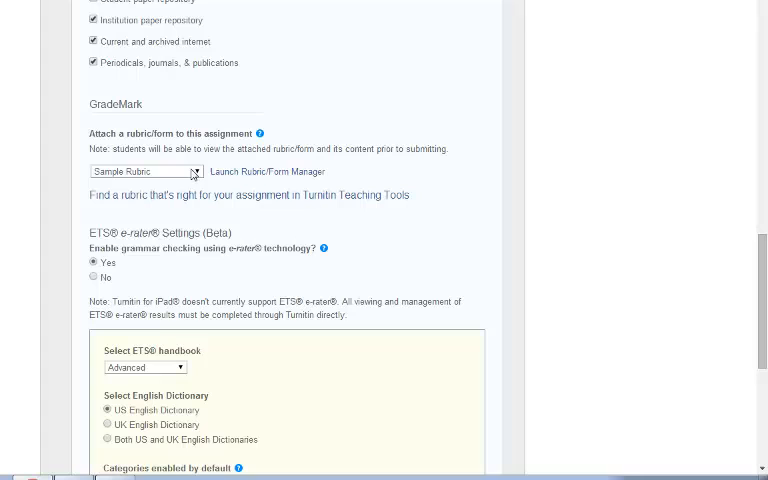
pyautogui.moveTo(238, 178)
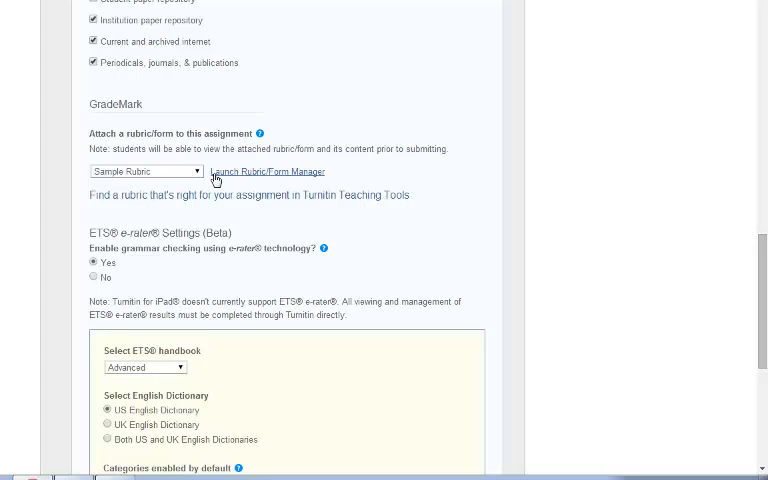
pyautogui.moveTo(170, 248)
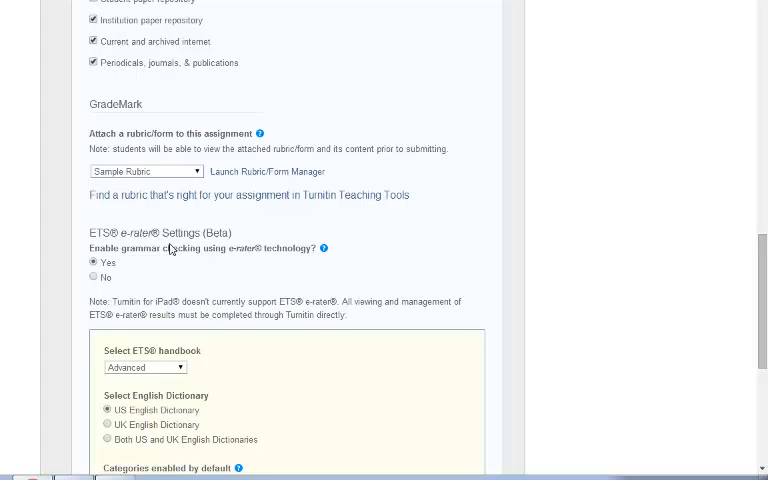
pyautogui.moveTo(137, 247)
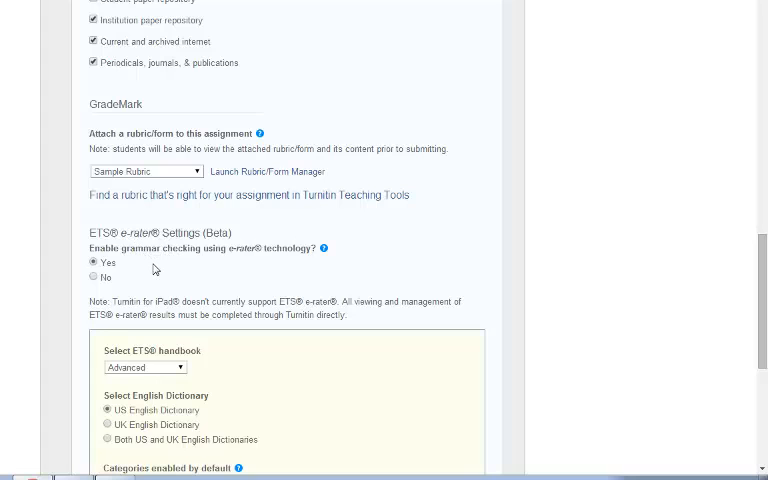
pyautogui.scroll(-3)
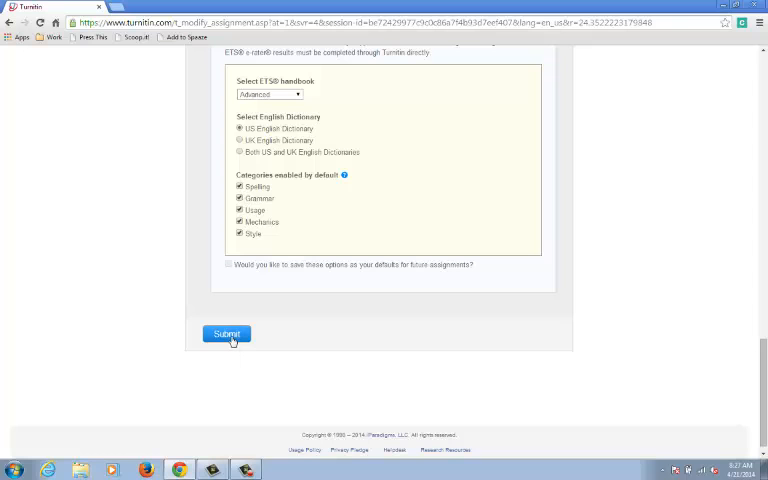
# Submit the History Assignment and check its class homepage listing and More actions link
pyautogui.click(225, 334)
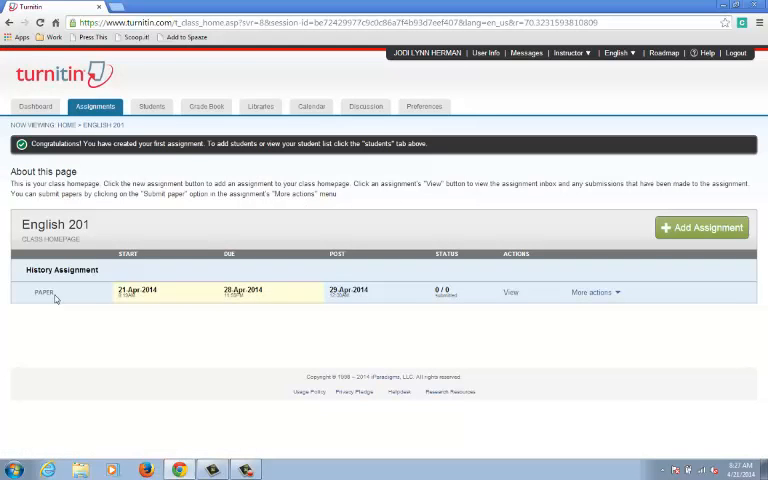
pyautogui.moveTo(78, 299)
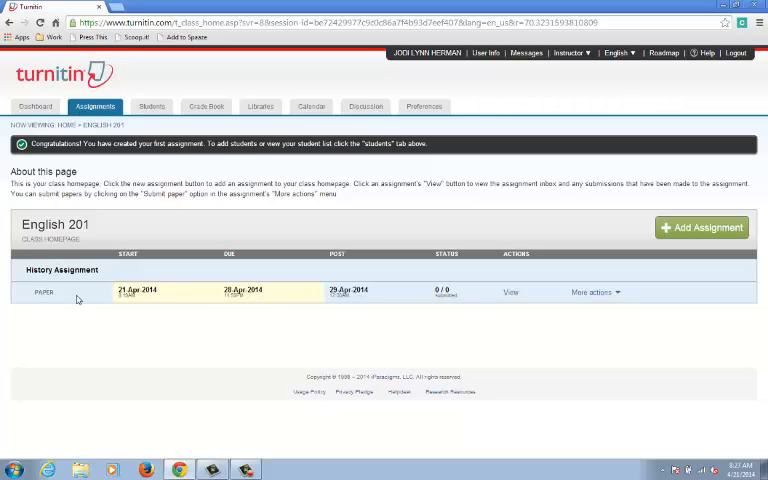
pyautogui.moveTo(280, 303)
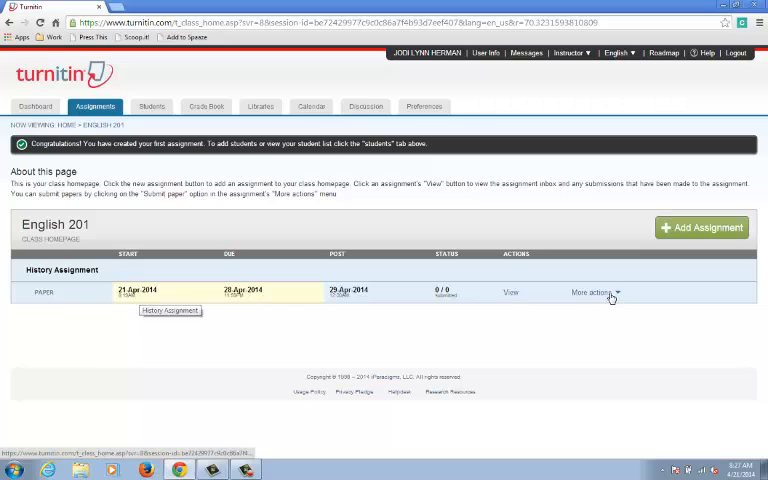
pyautogui.click(593, 292)
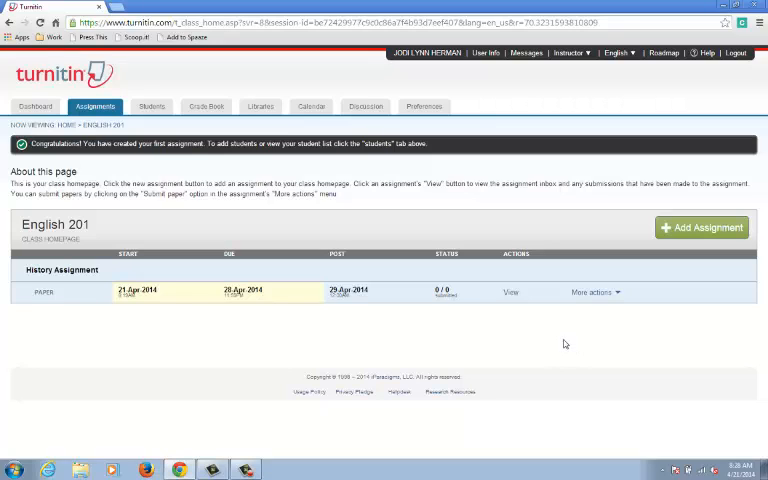
pyautogui.moveTo(472, 291)
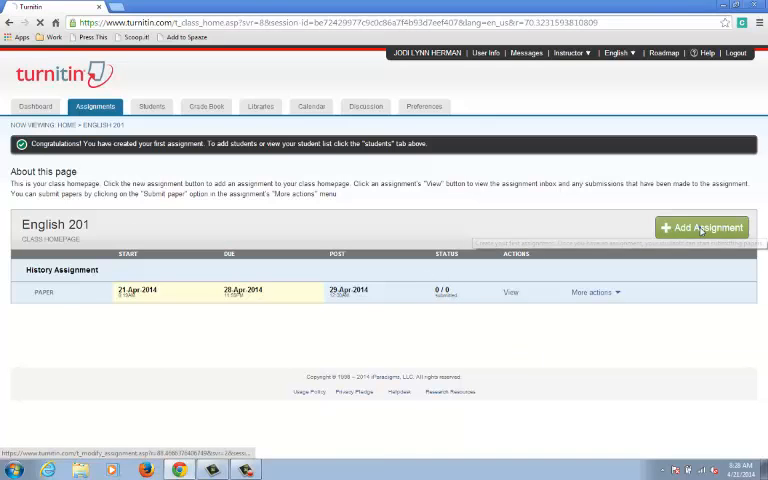
# Start another assignment and preview the PeerMark, Revision and Reflection type descriptions
pyautogui.click(702, 227)
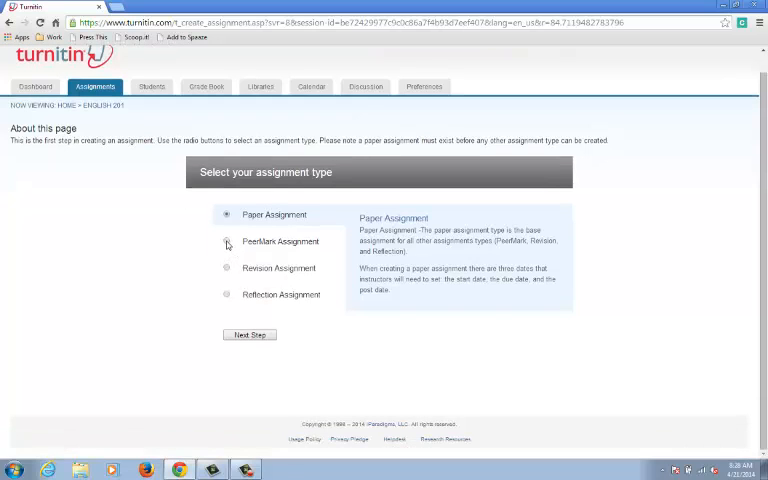
pyautogui.click(227, 241)
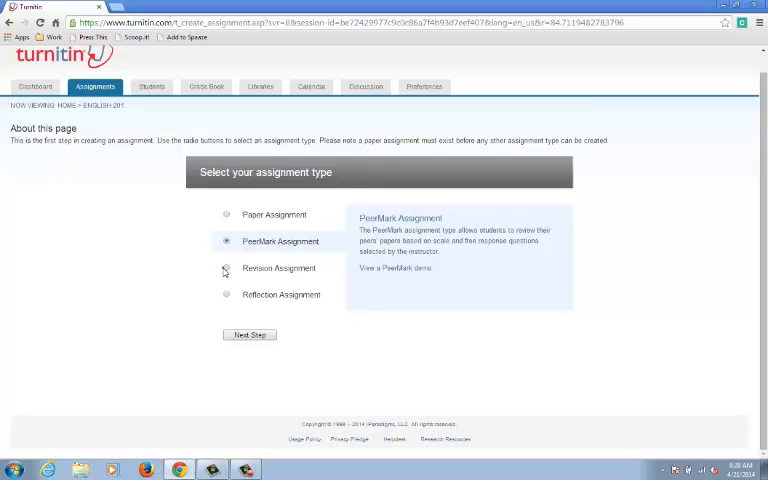
pyautogui.click(227, 268)
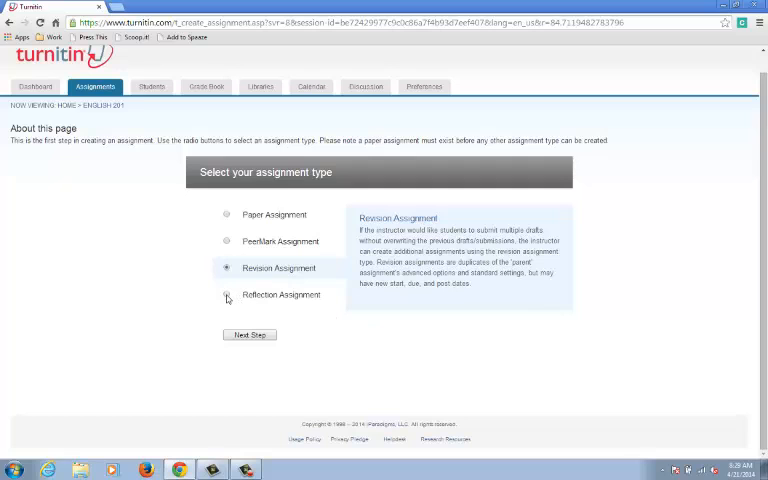
pyautogui.moveTo(227, 296)
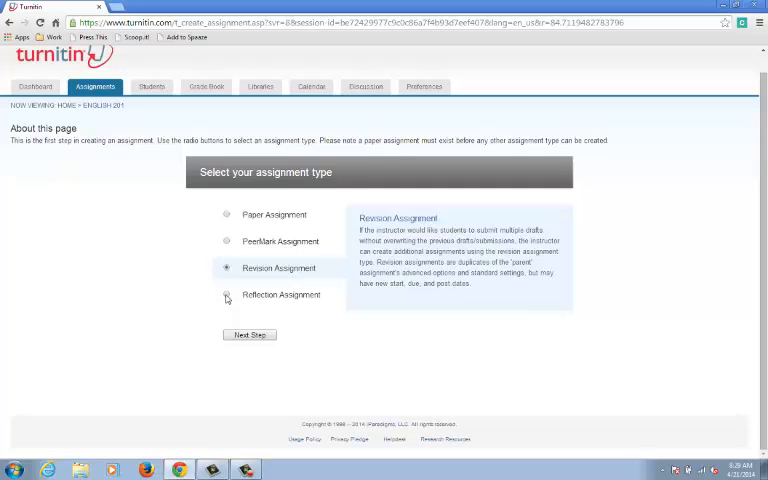
pyautogui.click(227, 295)
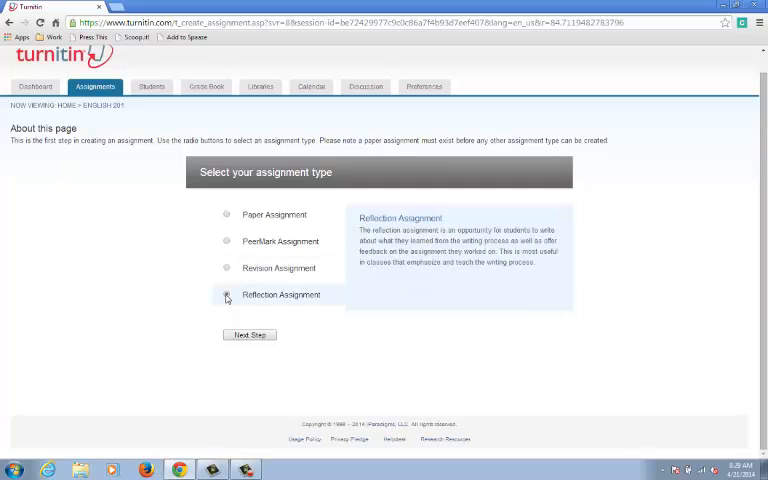